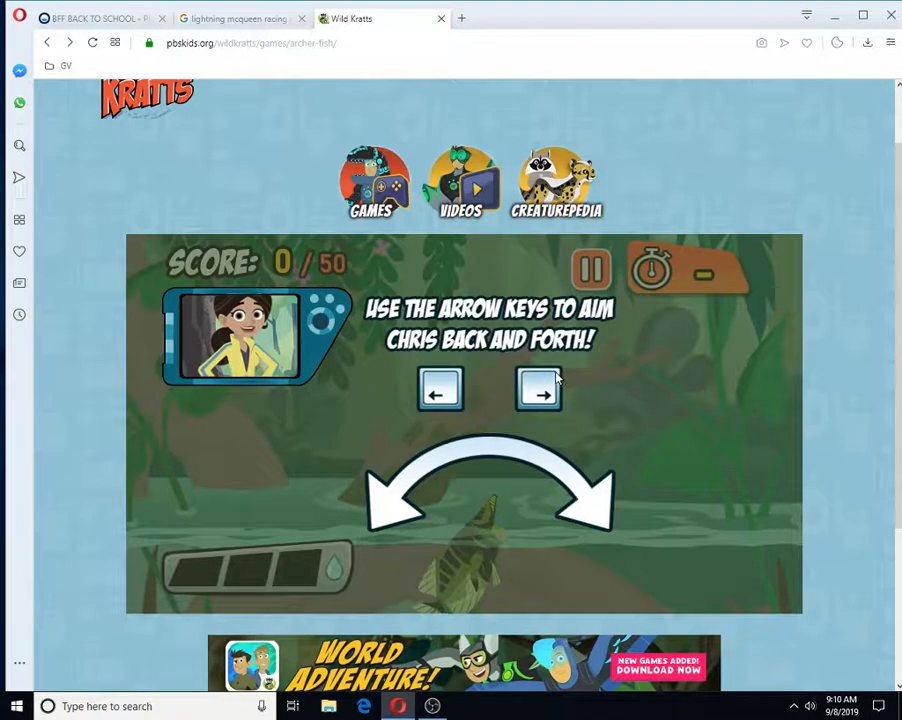
mouse_move(415, 367)
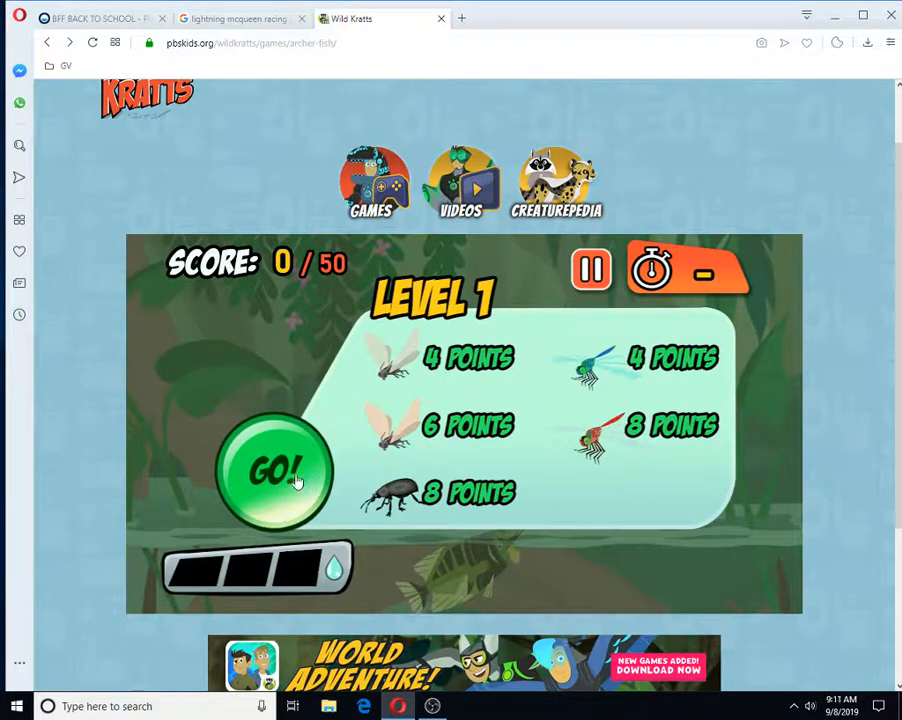
- Start Level 1 and shoot insects until the 56-point score brings up the Level 2 briefing
click(275, 472)
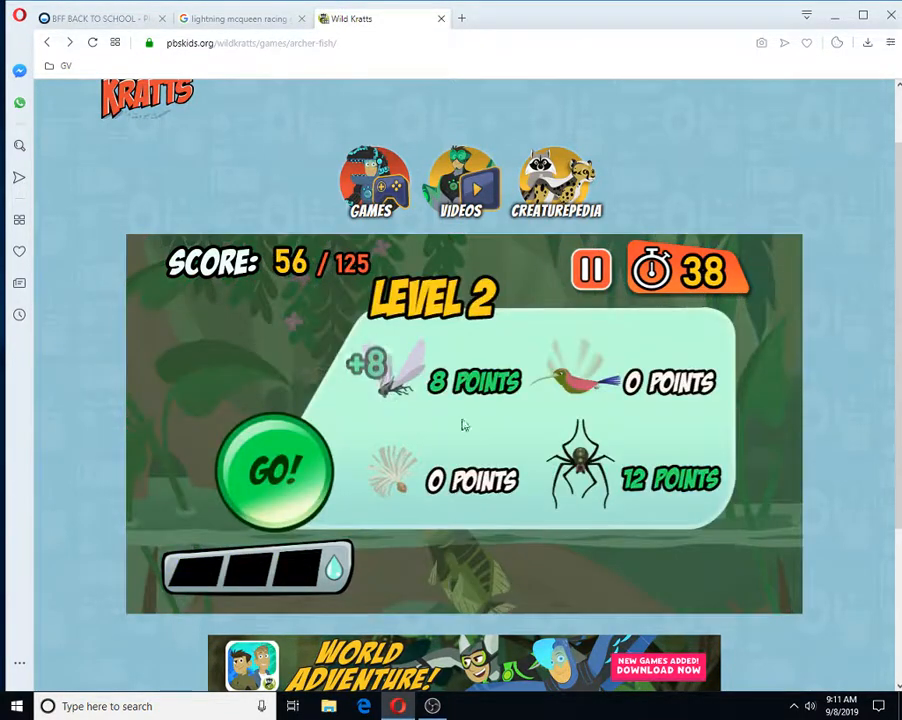
- Start Level 2 and shoot flies and spiders, reaching 130 points and the Level 3 briefing
click(276, 470)
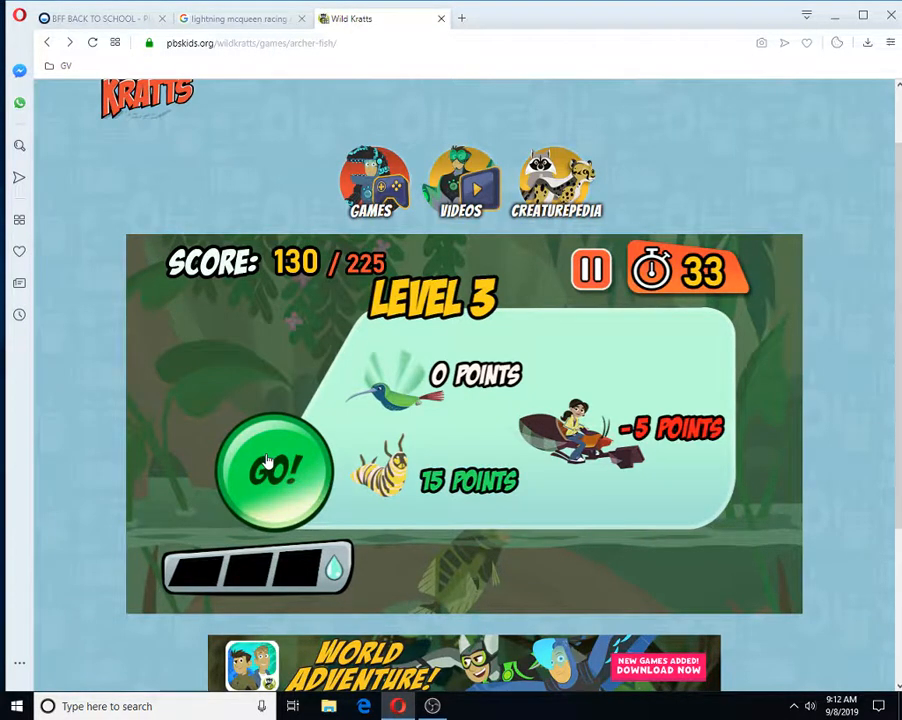
- Start Level 3, hitting caterpillars and avoiding Chris, reaching 237 points
click(273, 472)
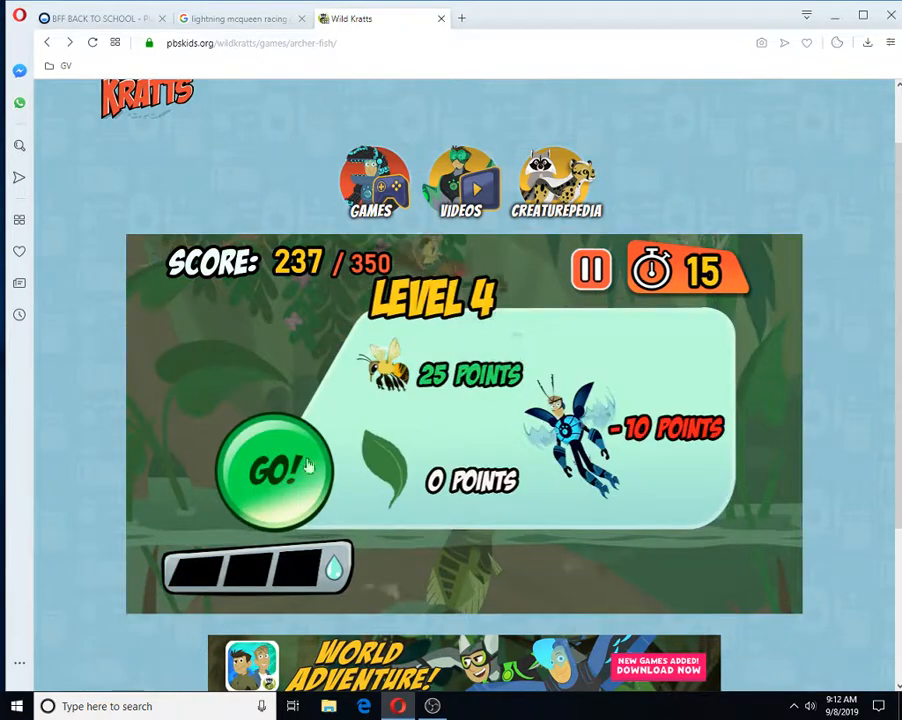
- Start Level 4, shooting bees and avoiding the -10 target, reaching 351 points
click(275, 470)
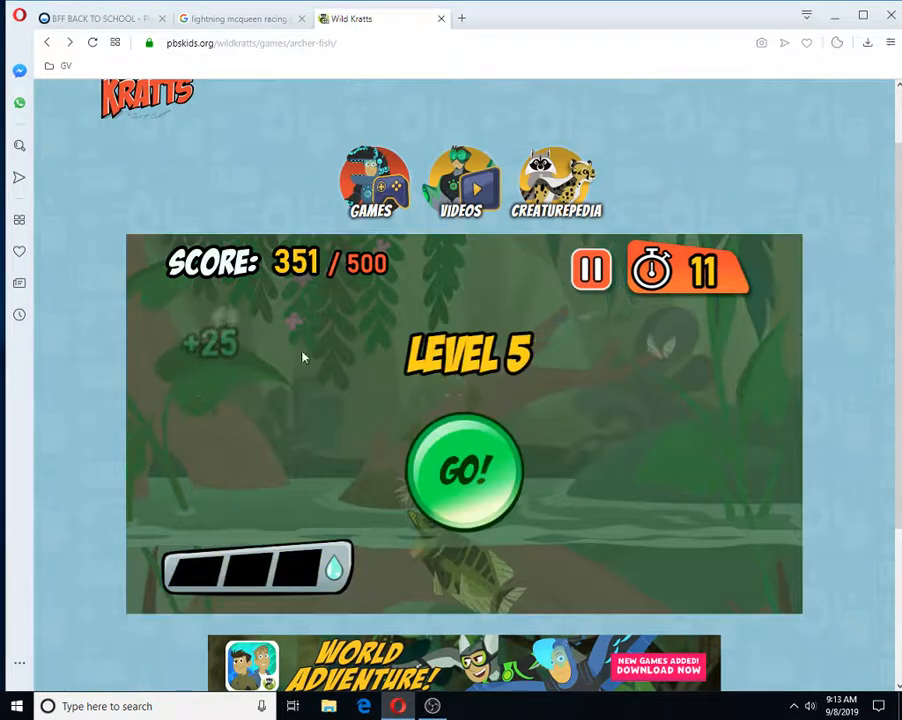
- Play Level 5 to a score of 503, then start the Bonus Round
click(465, 472)
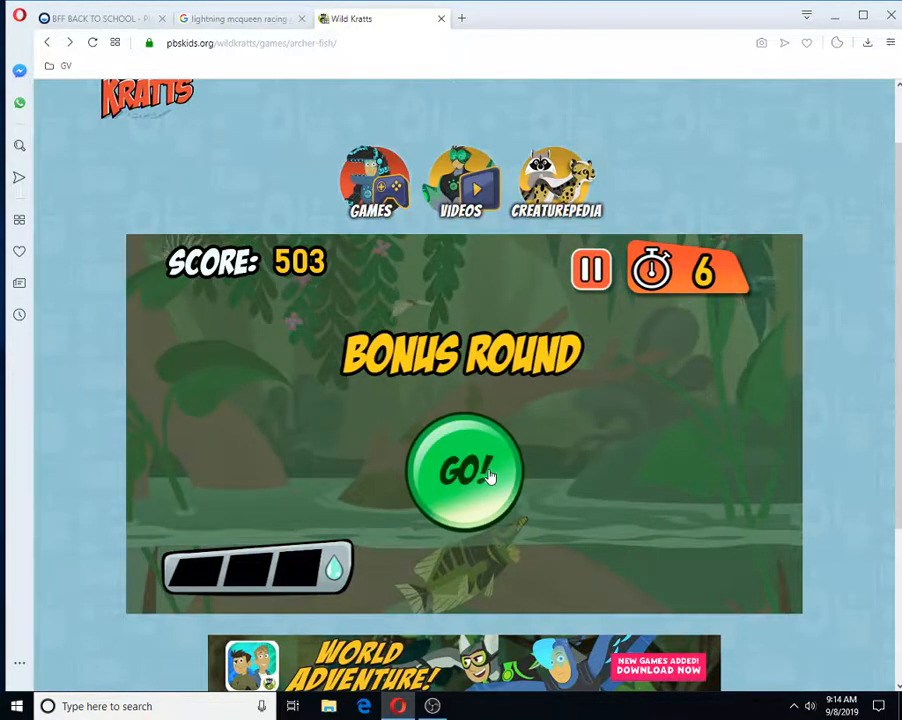
click(464, 472)
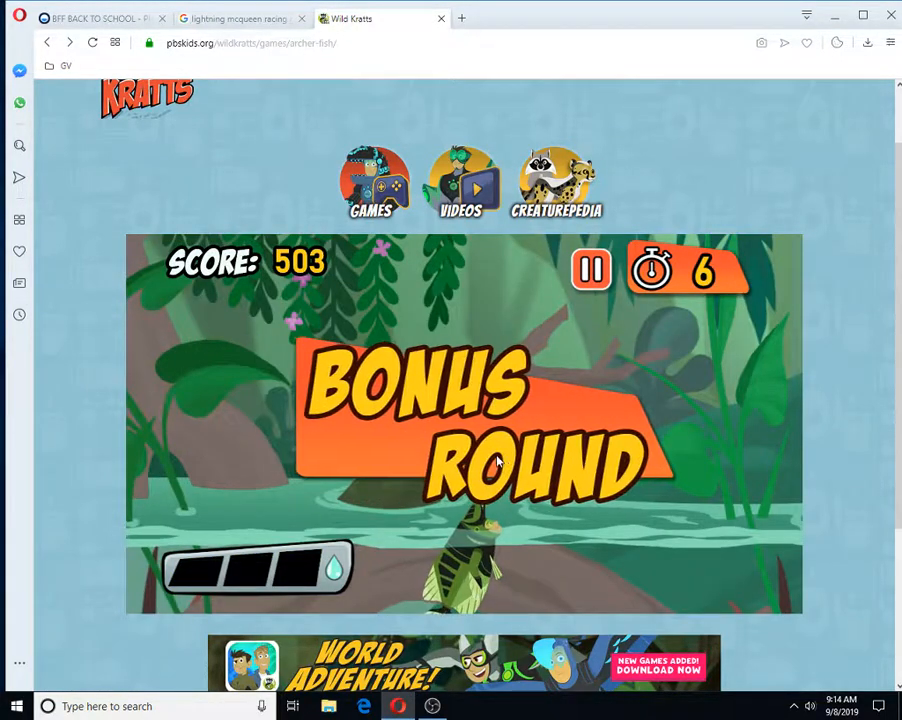